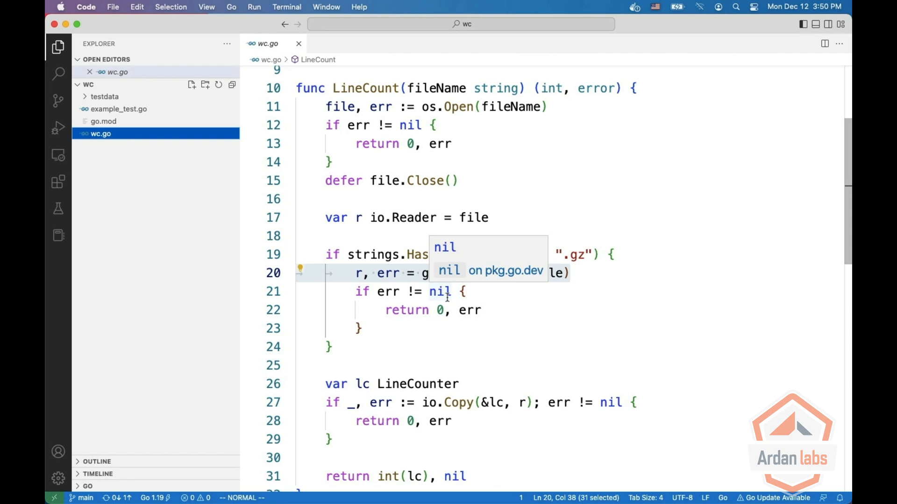
mouse_move(545, 161)
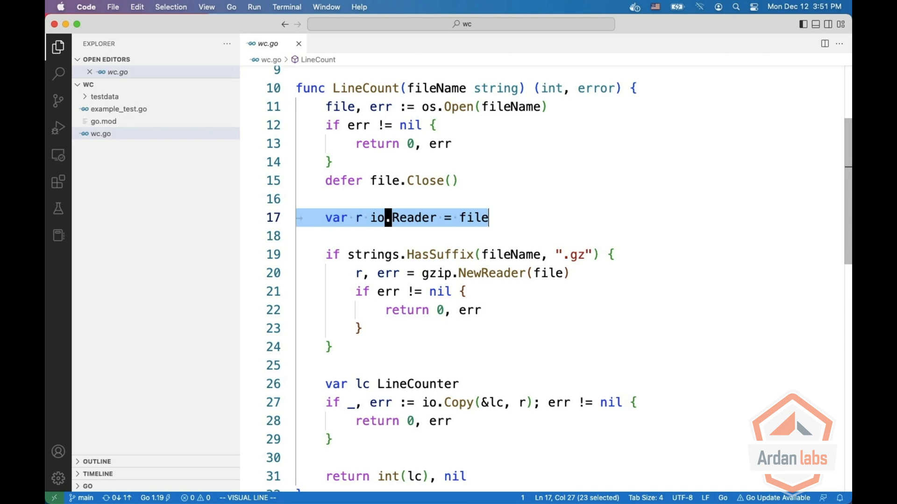
mouse_move(463, 107)
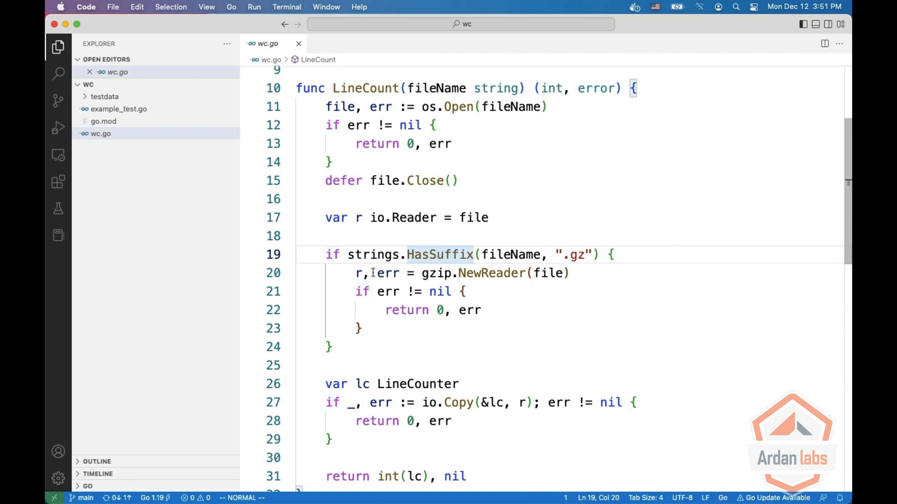
mouse_move(474, 273)
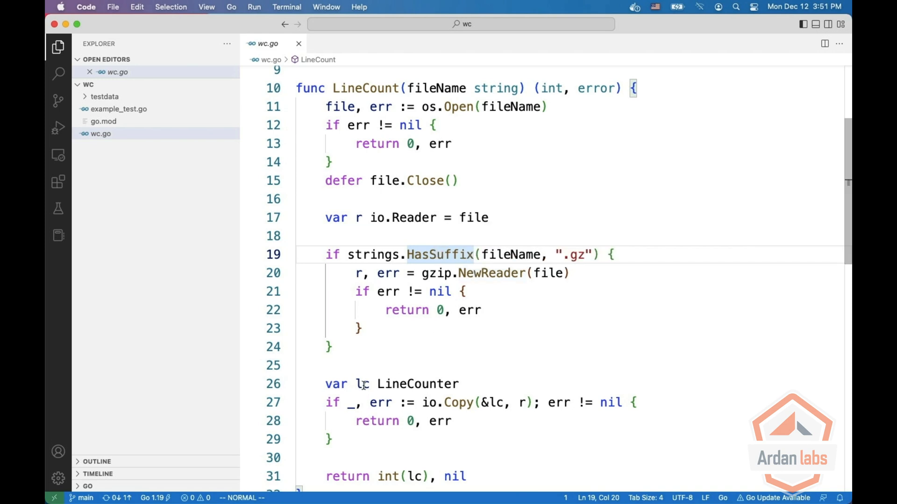
mouse_move(361, 383)
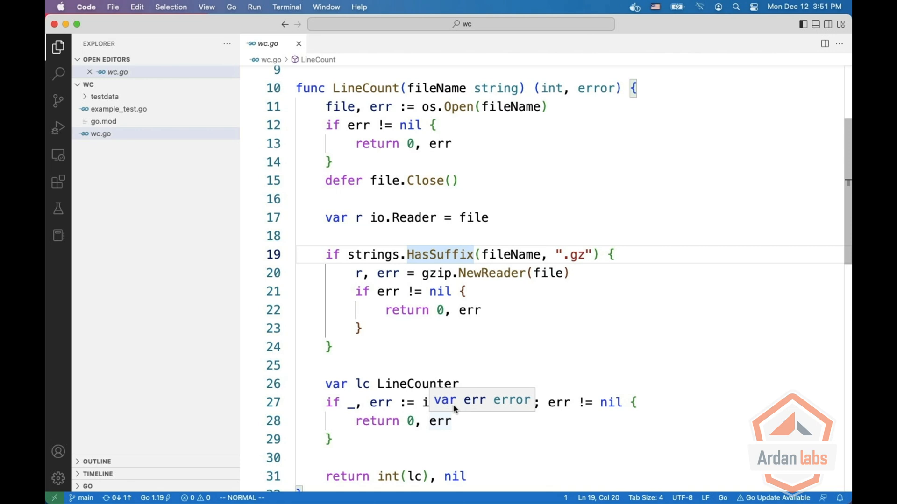
mouse_move(462, 403)
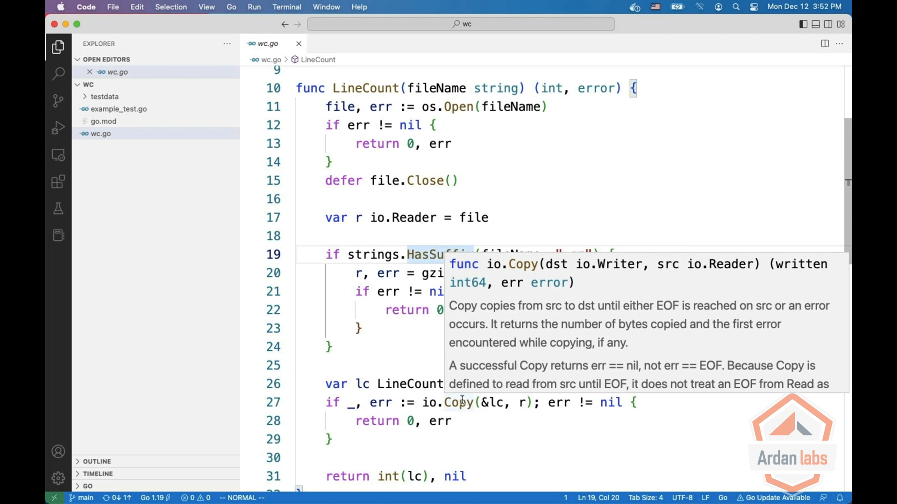
mouse_move(374, 378)
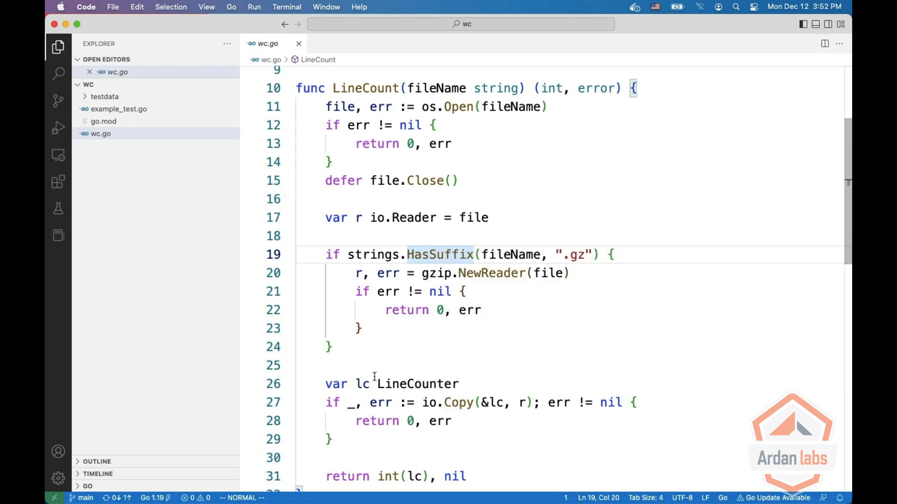
mouse_move(372, 329)
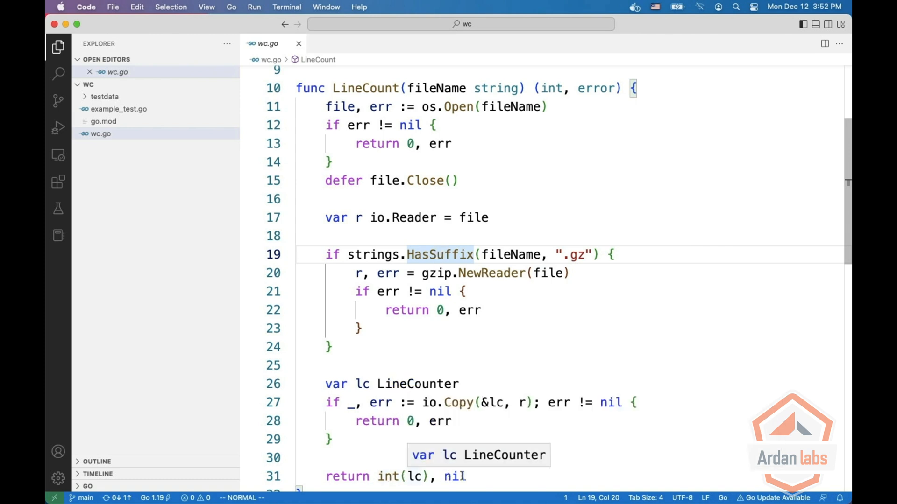
Step: Scroll wc.go down to the LineCounter type and its Write method
scroll("down", 3)
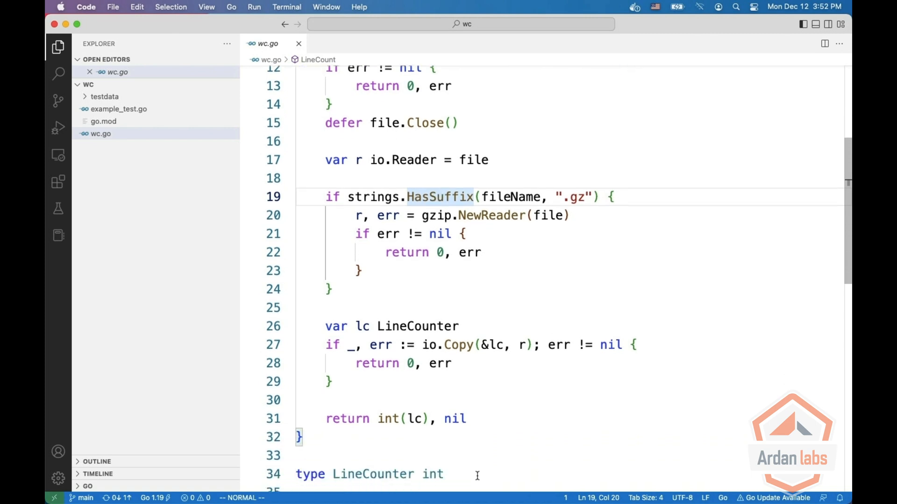
scroll("down", 3)
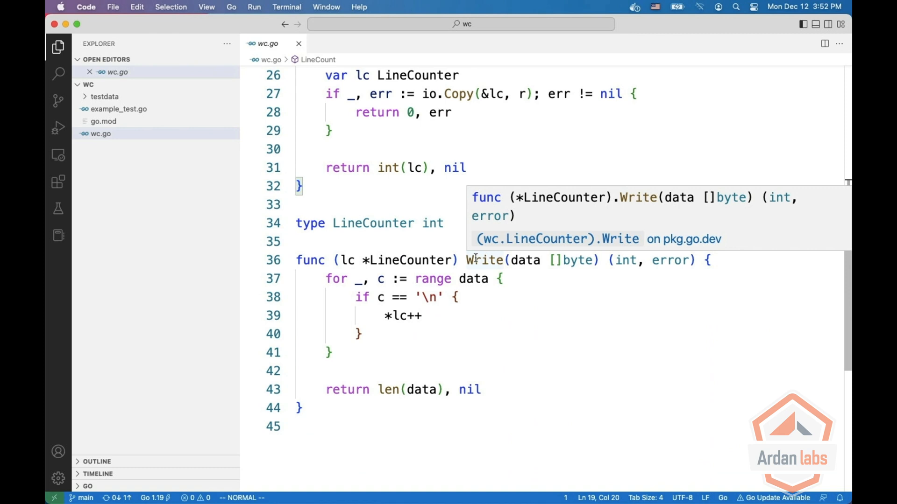
mouse_move(335, 278)
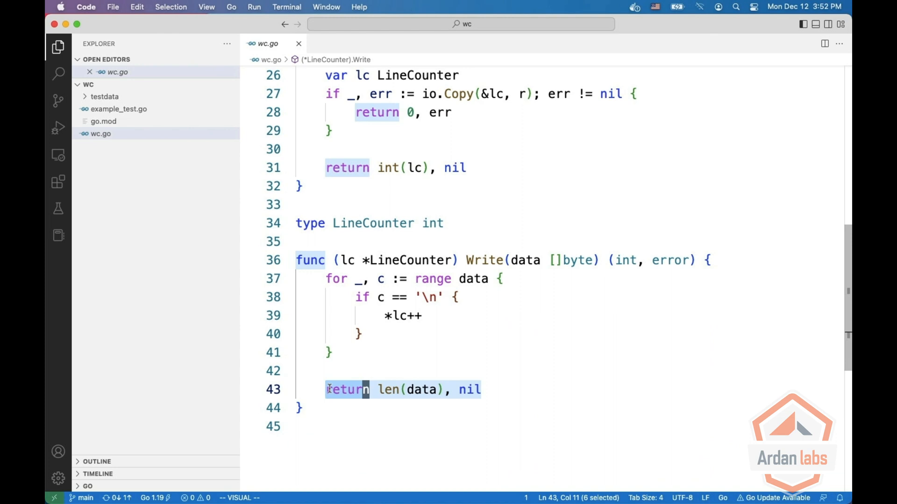
mouse_move(491, 311)
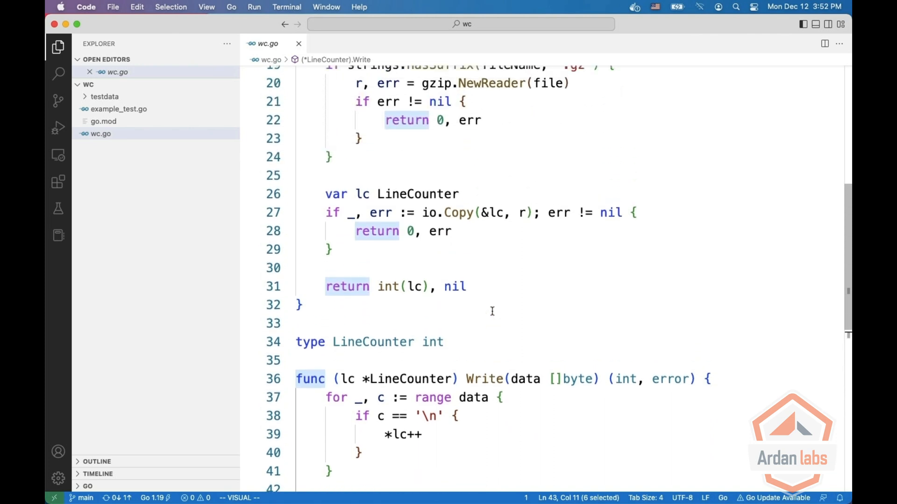
mouse_move(501, 213)
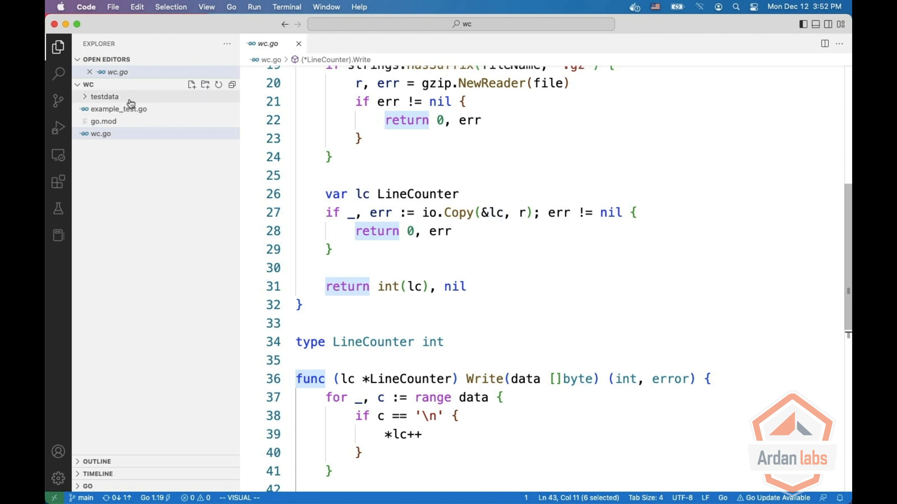
Step: Open example_test.go and run the ExampleLineCount test, which reports ok for wc
left_click(116, 108)
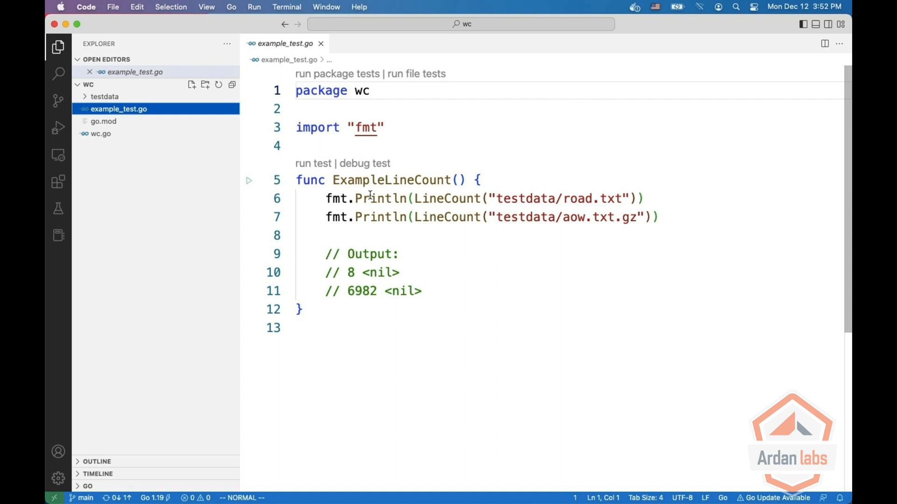
mouse_move(526, 203)
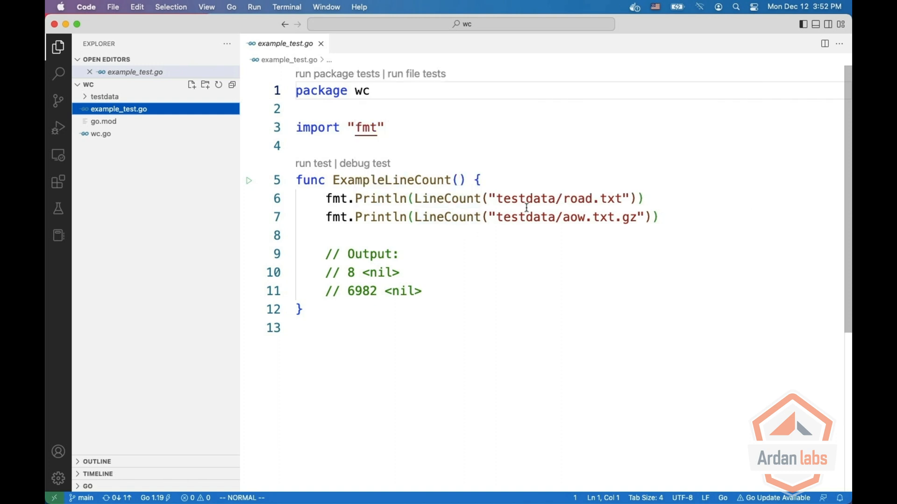
mouse_move(591, 198)
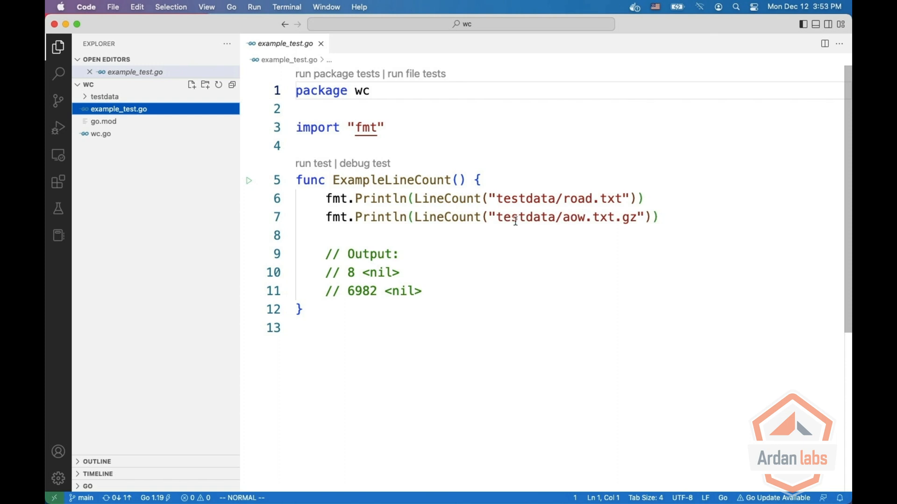
mouse_move(498, 275)
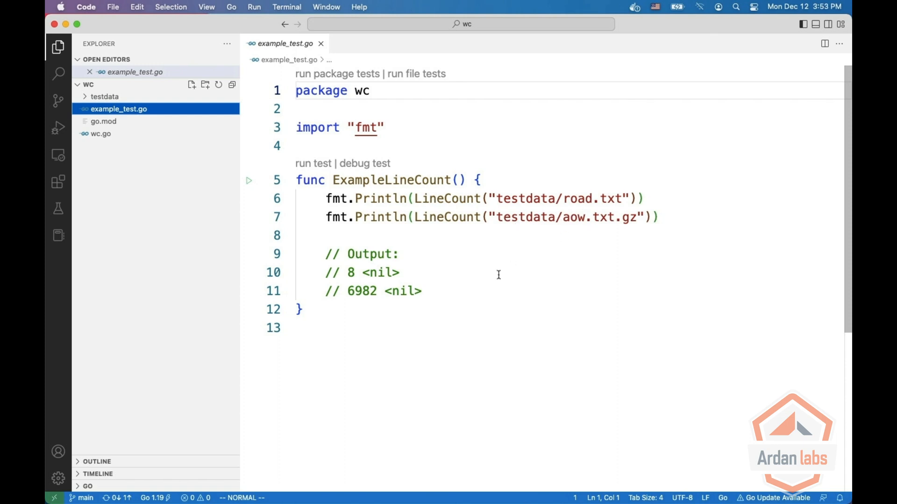
mouse_move(357, 238)
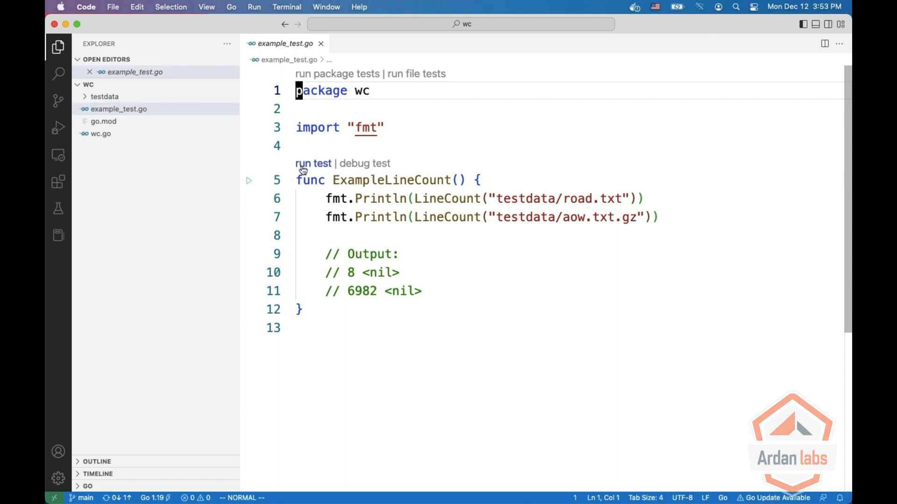
left_click(314, 164)
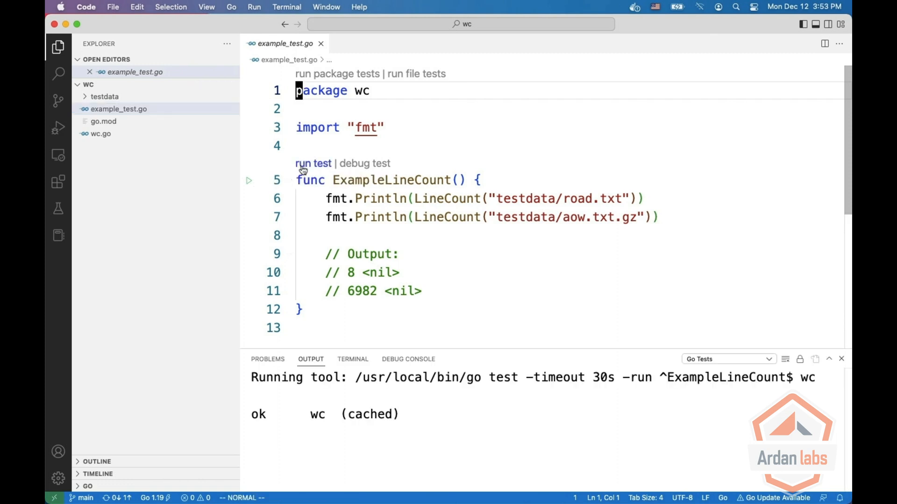